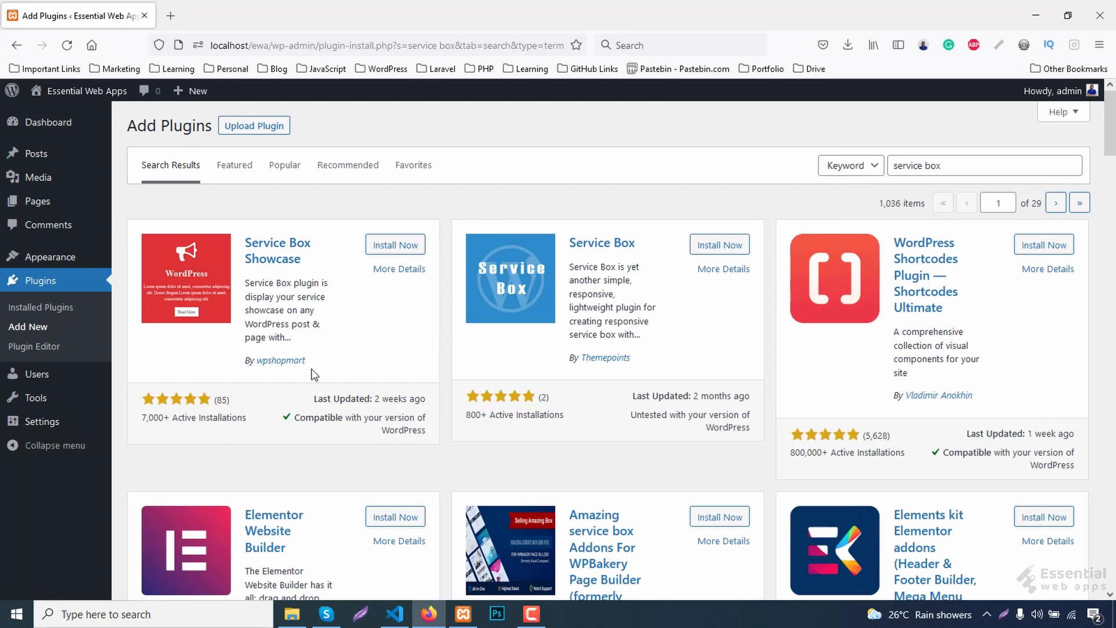
mouse_move(422, 450)
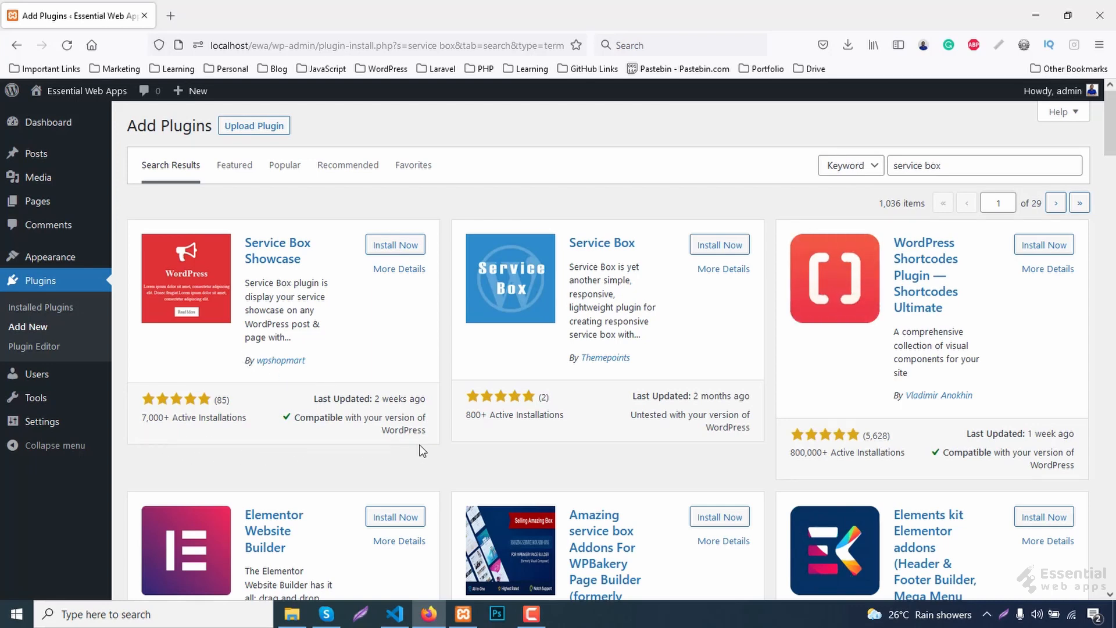
- Install the Service Box Showcase plugin by wpshopmart
click(395, 244)
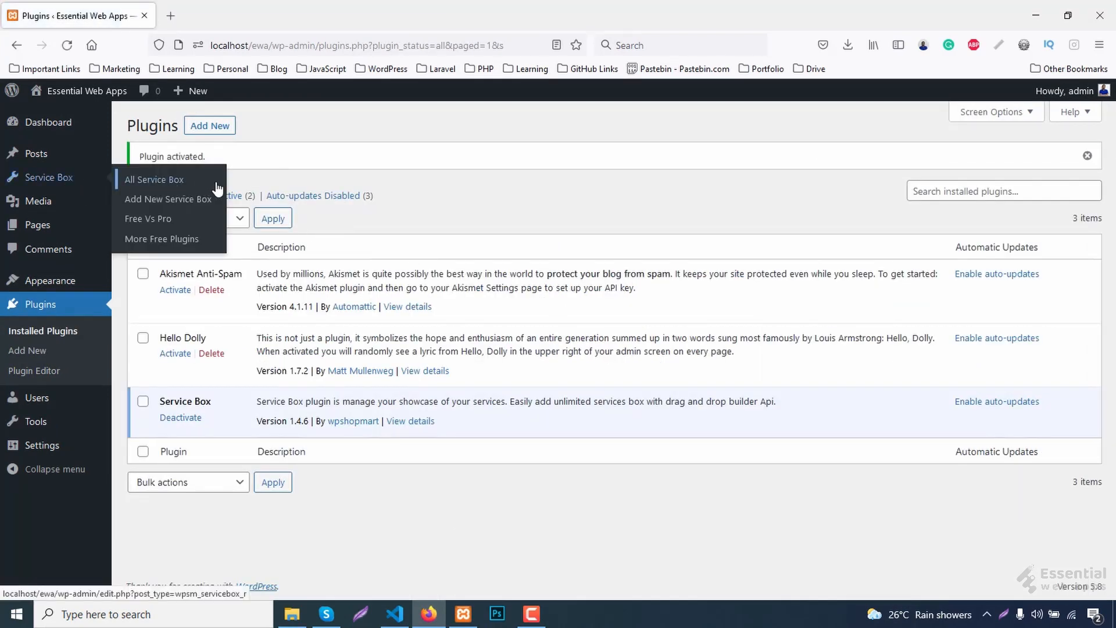
- Add a new service box, begin its title, and select Design 1
click(168, 200)
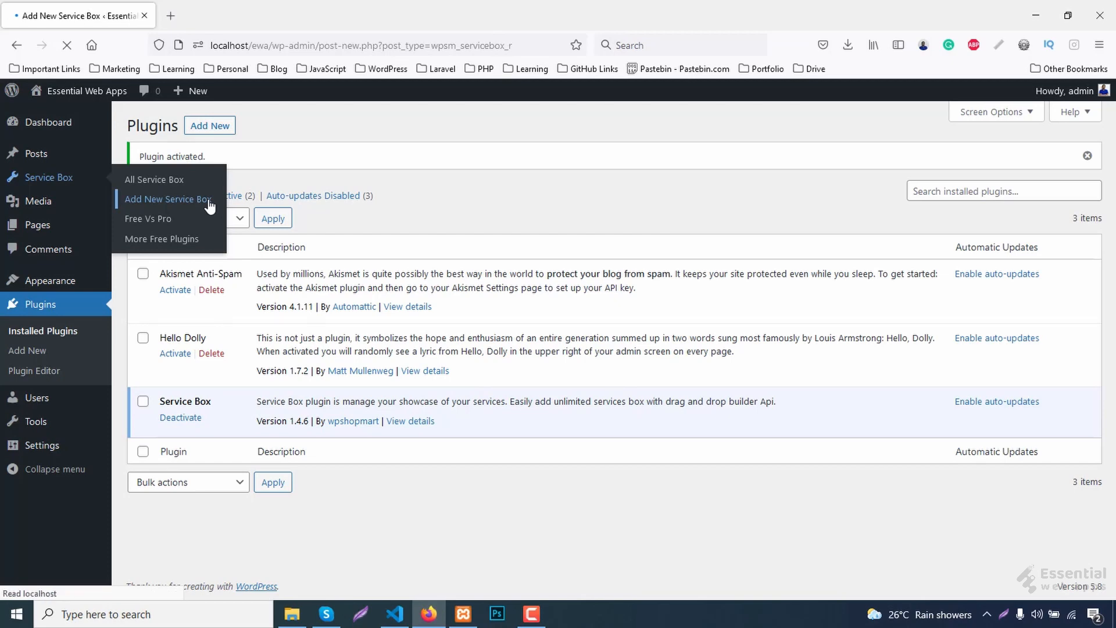
click(168, 199)
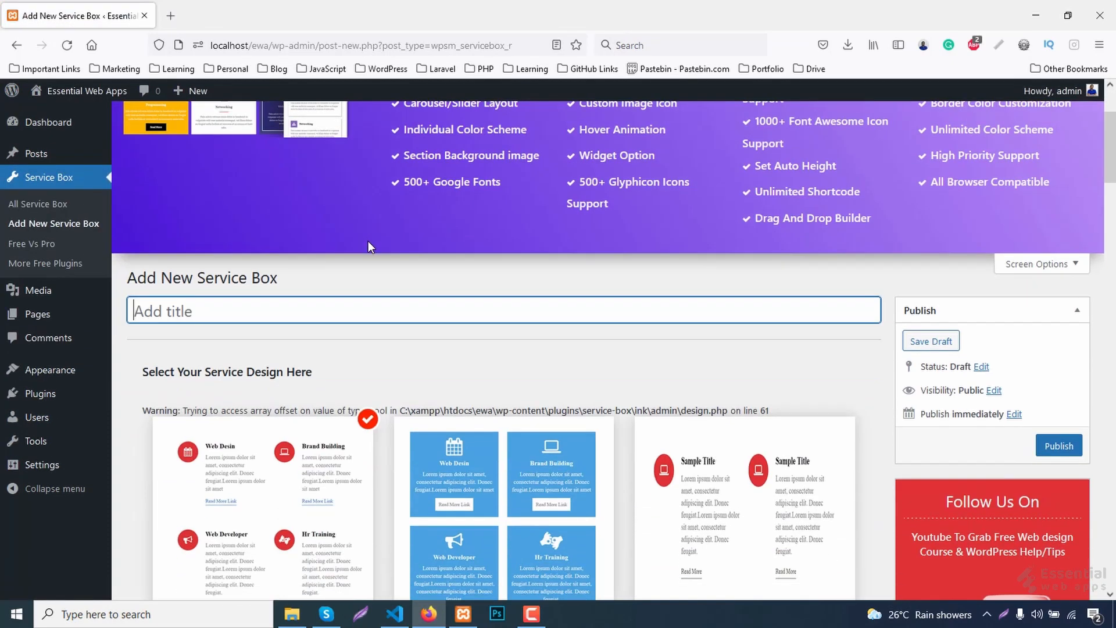
text(Se)
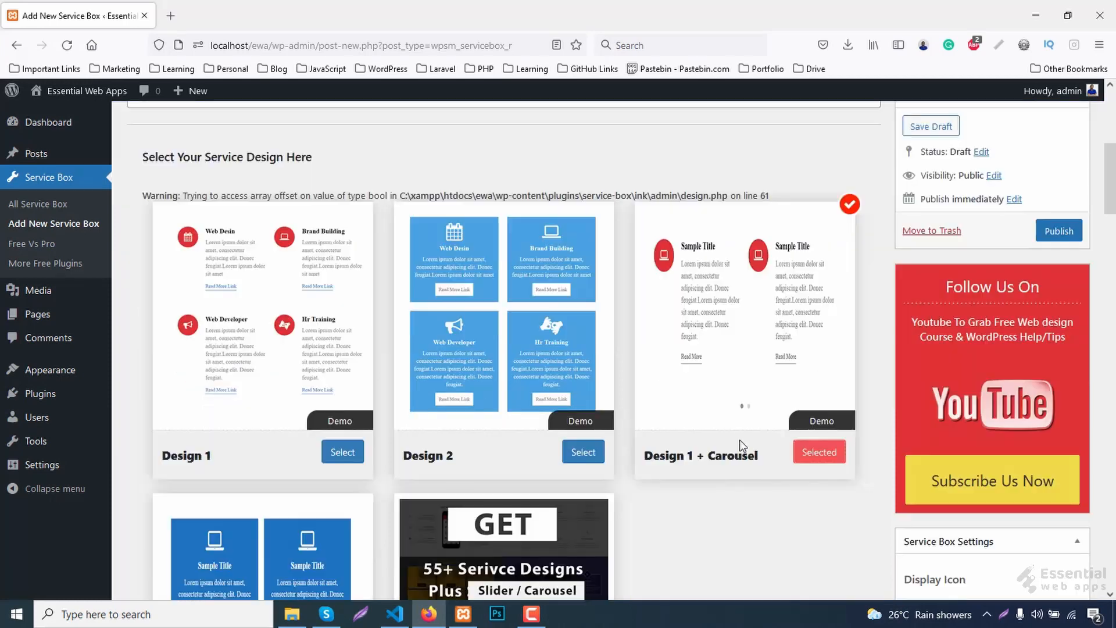
scroll(down, 3)
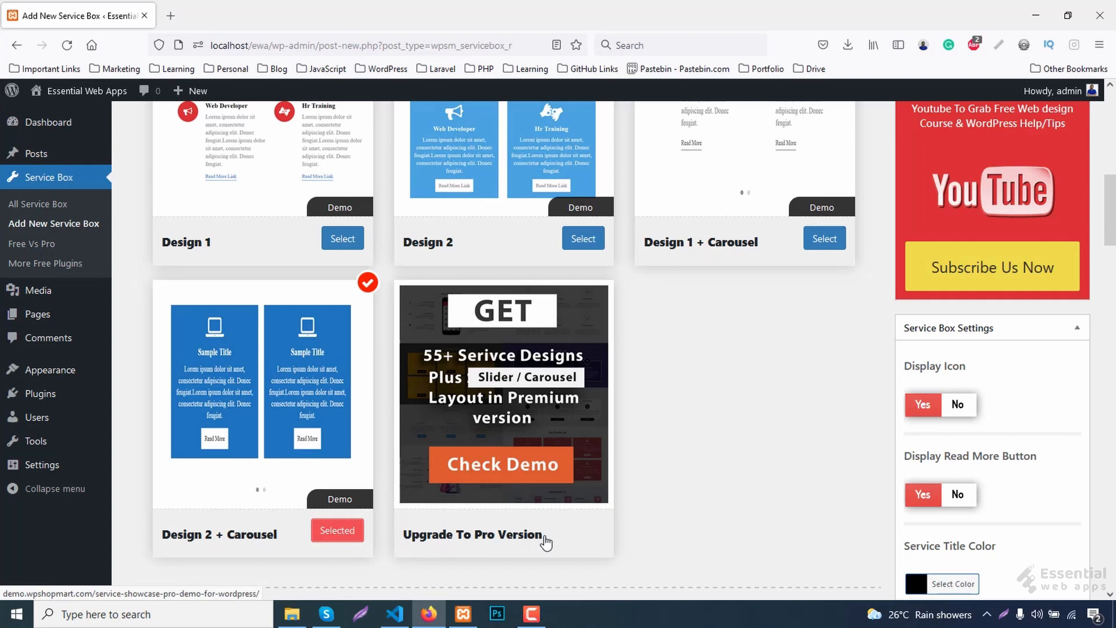
click(342, 238)
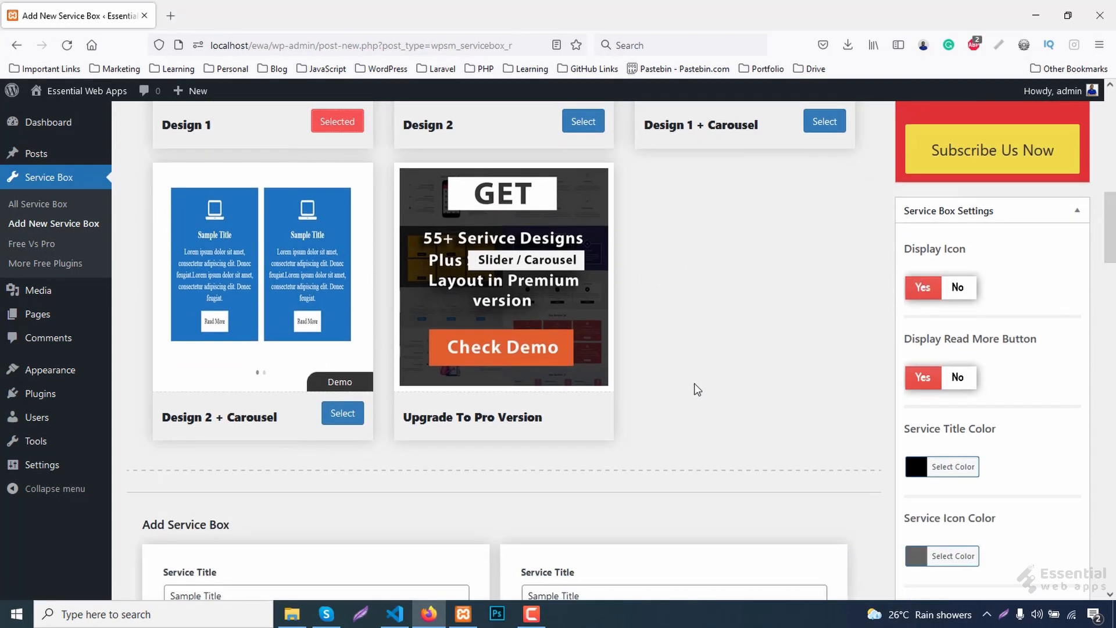
- Title the first card 'Service Title 1' and give it a car icon
scroll(down, 3)
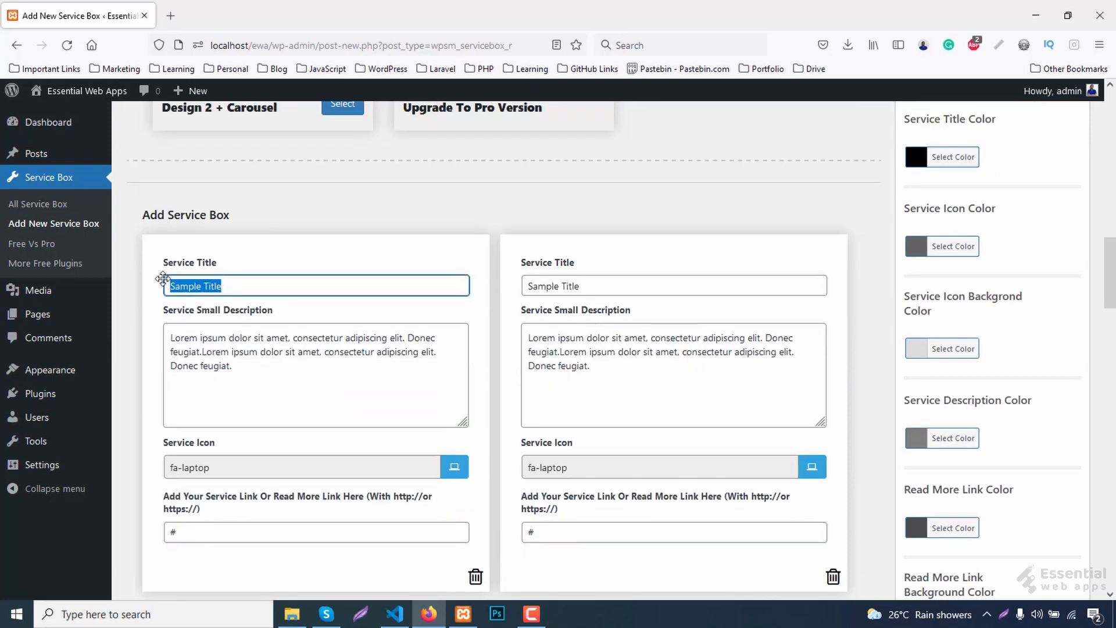
text(Service Title 1)
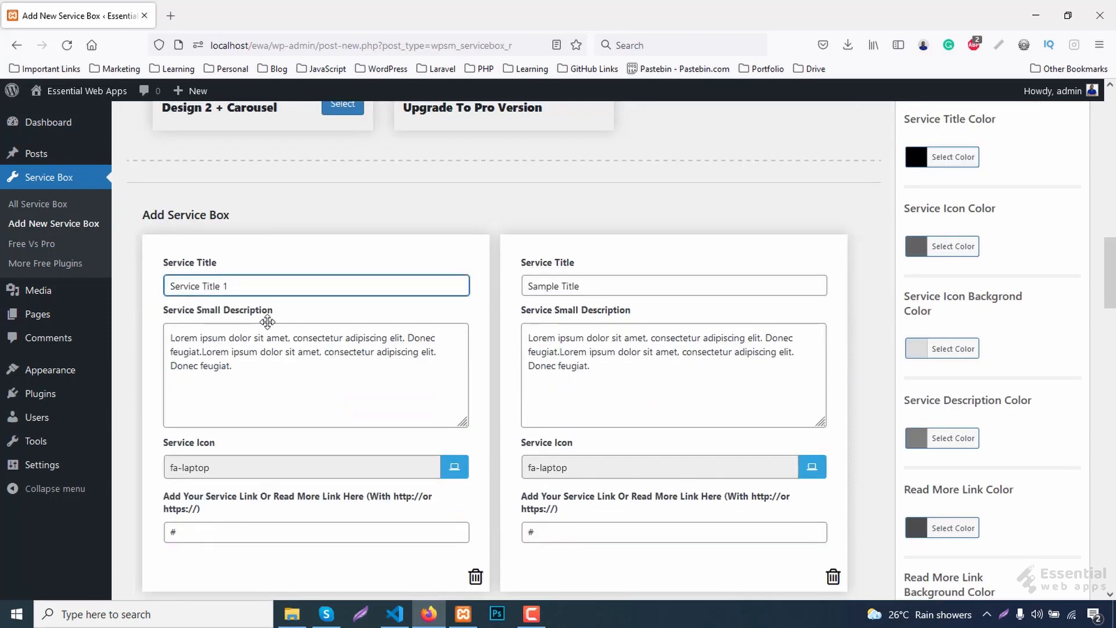
scroll(down, 3)
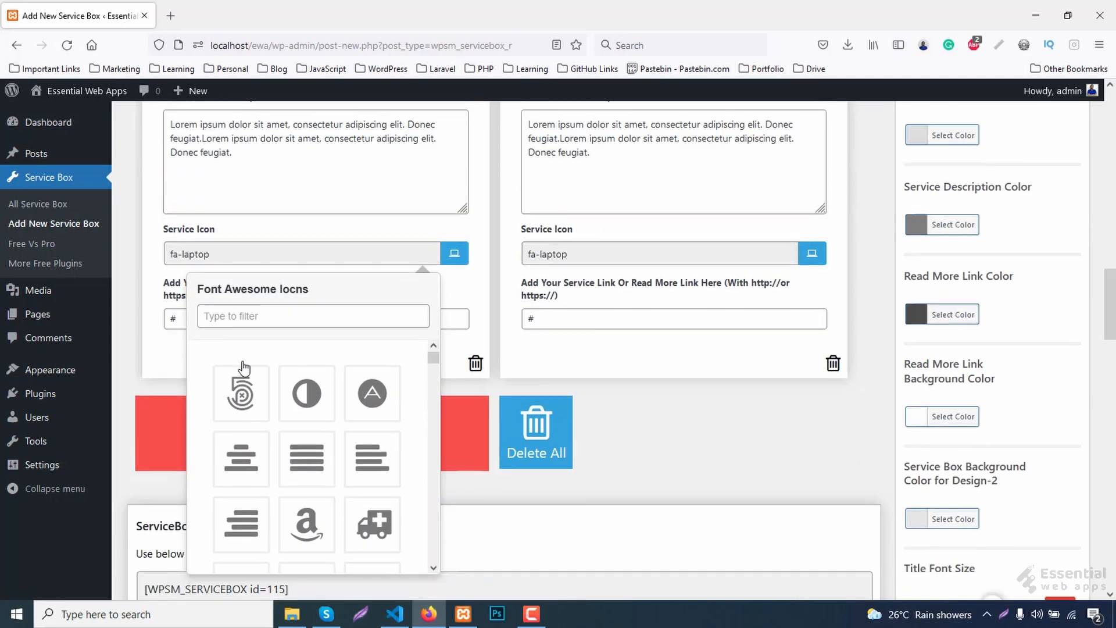
click(240, 439)
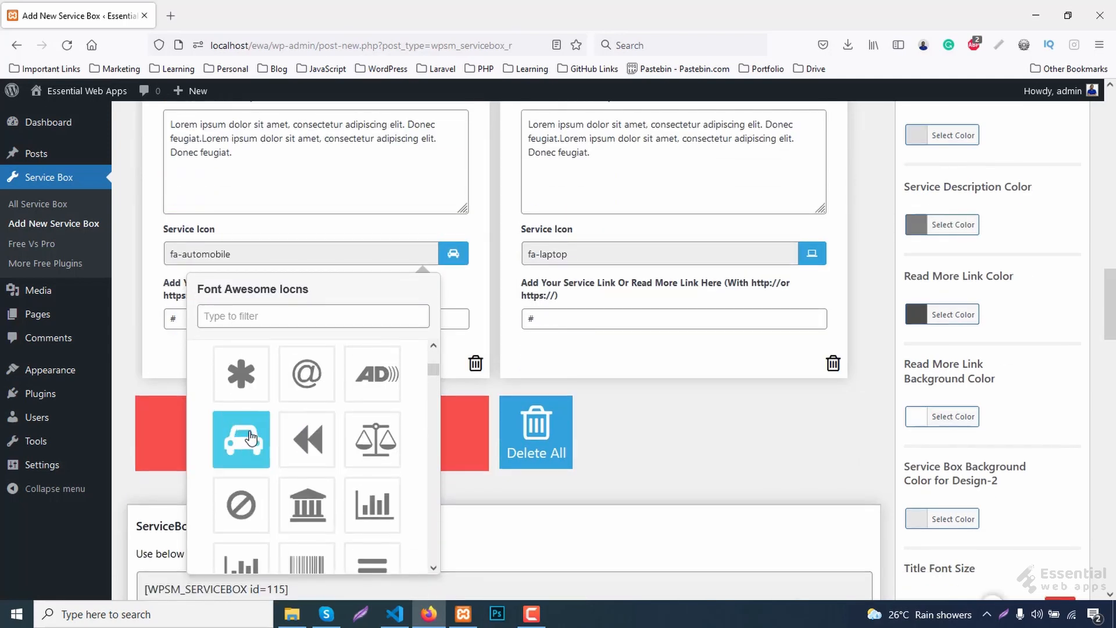
click(240, 439)
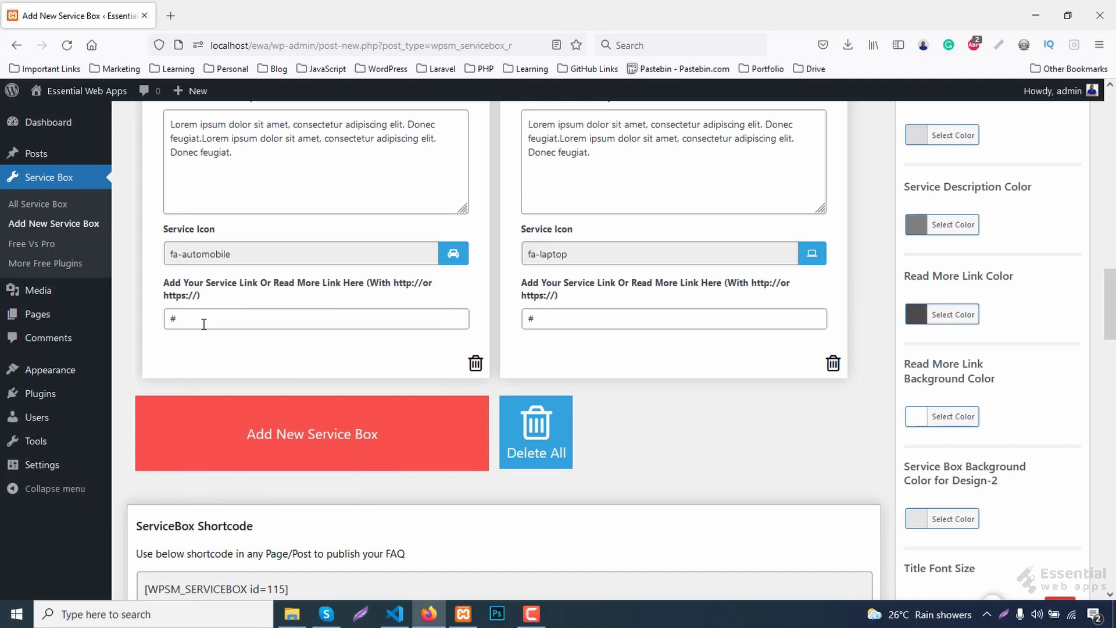
- Enter the first card's essentialwe link, edit another title, and copy the shortcode
text(https://www.essentialwebapps.com)
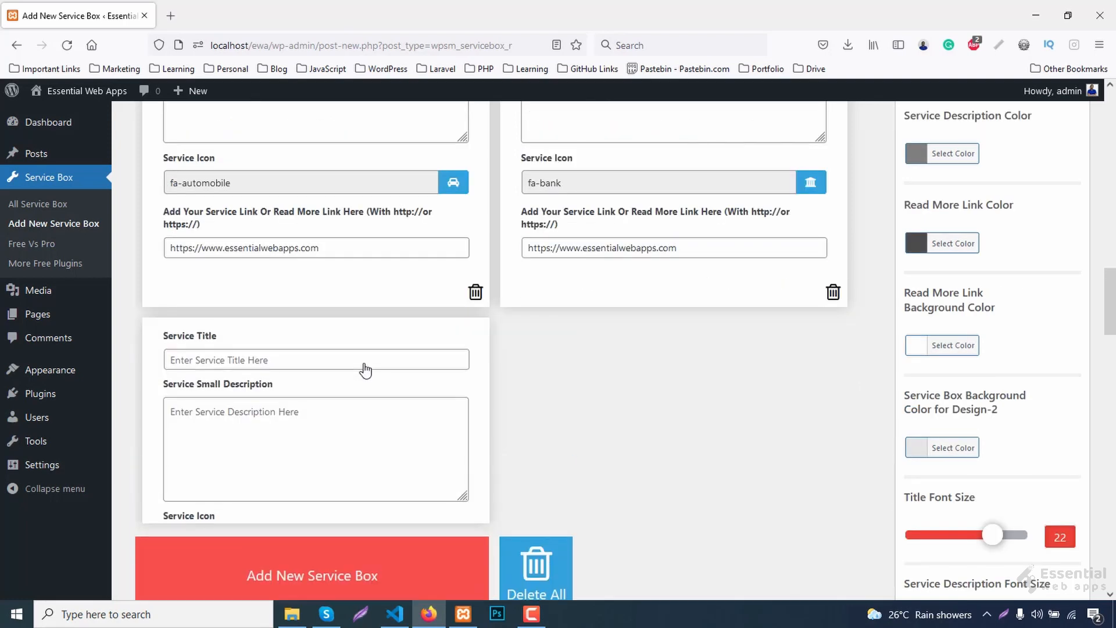
text(Ser)
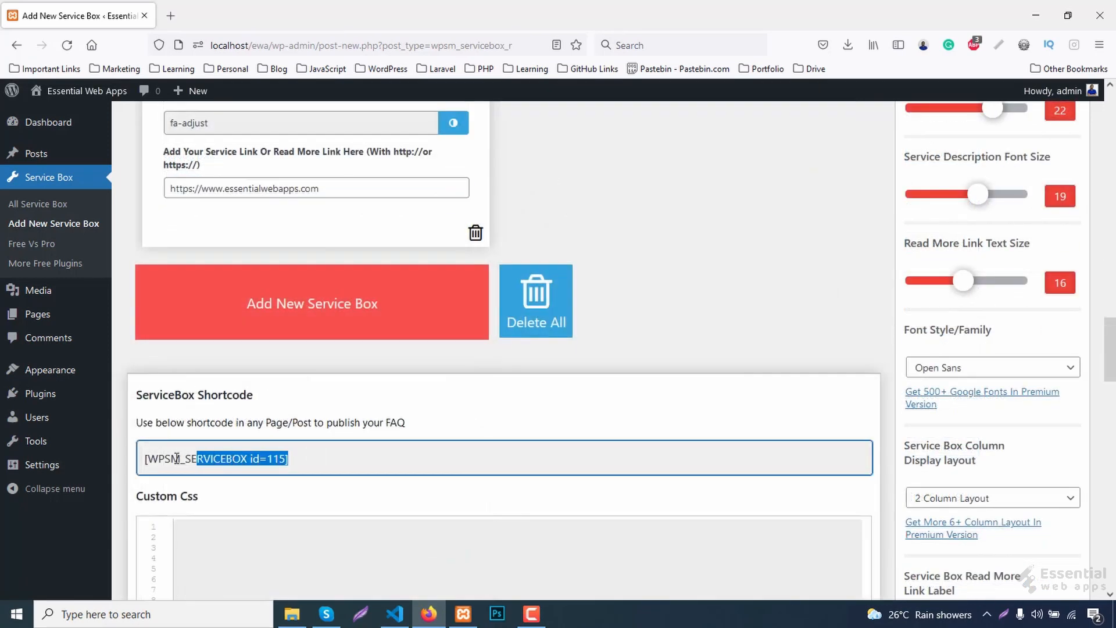
right_click(213, 457)
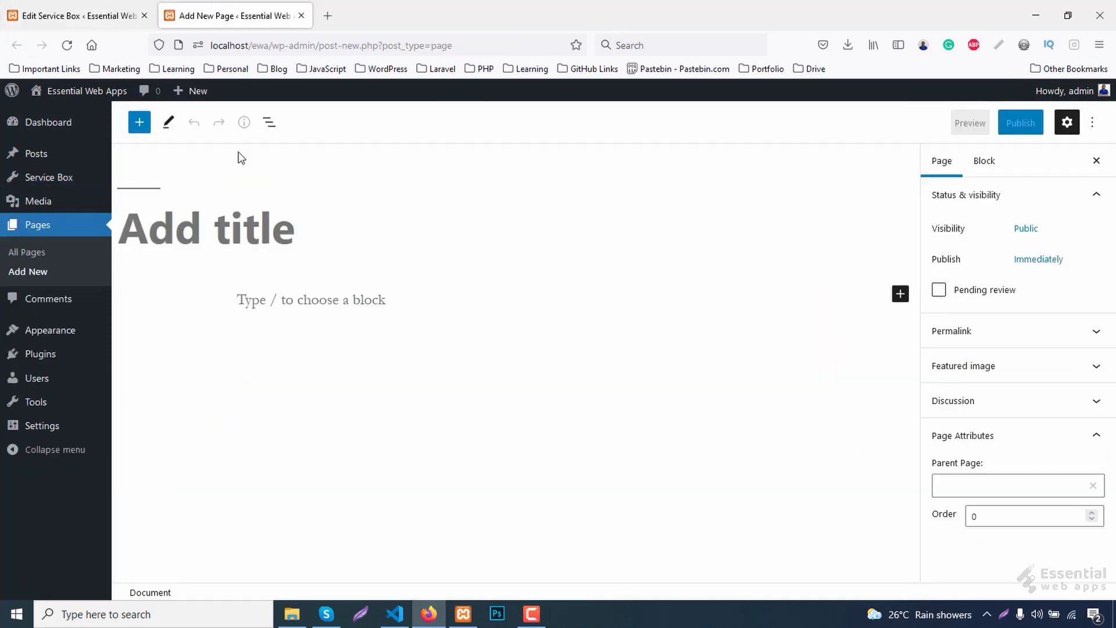
- Title the page 'Services' and add a Shortcode block with [WPSM_SERVICEBOX id=115]
text(Services)
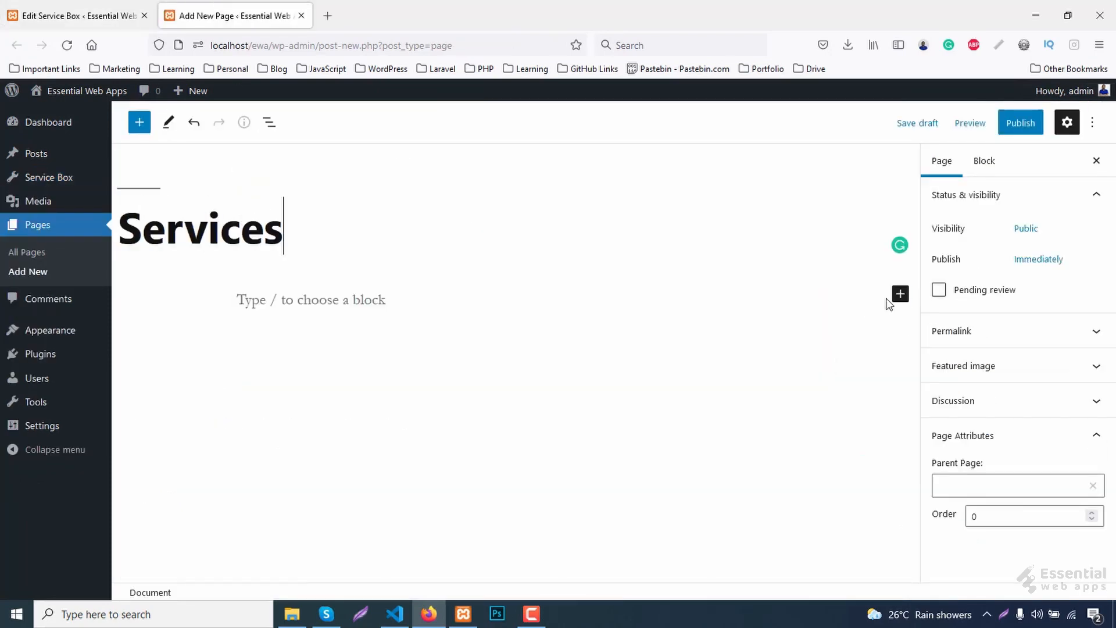
click(899, 293)
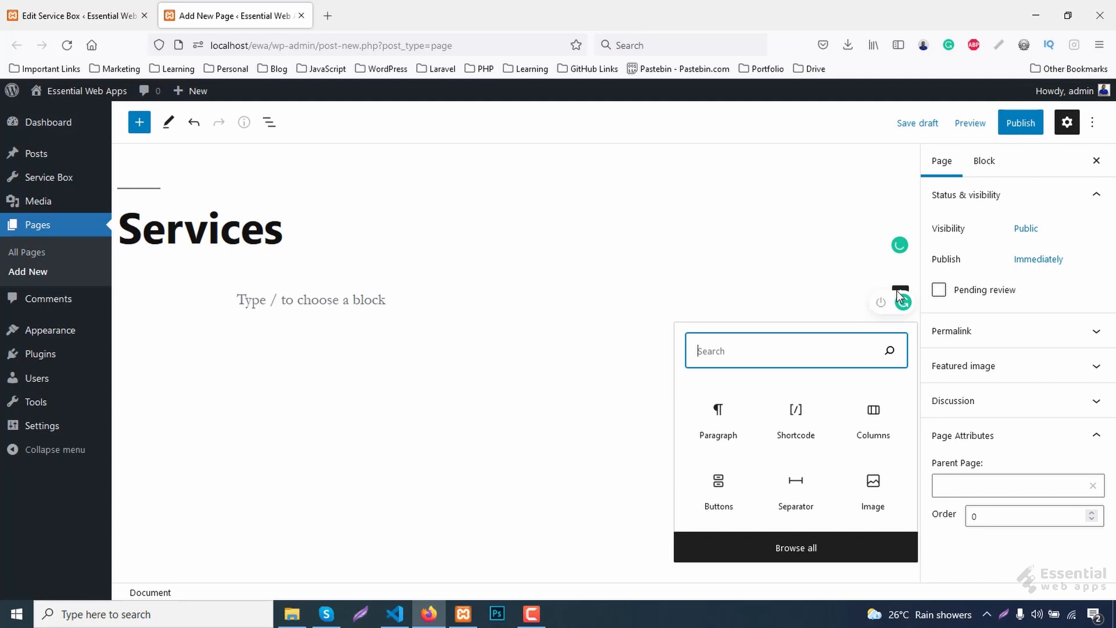
text(short)
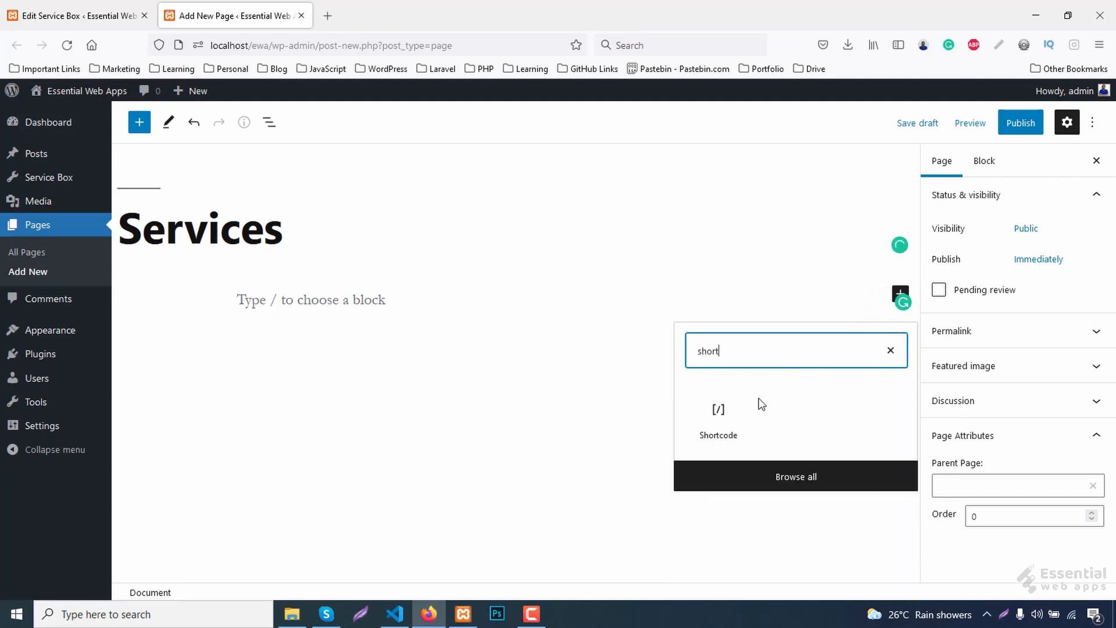
click(718, 416)
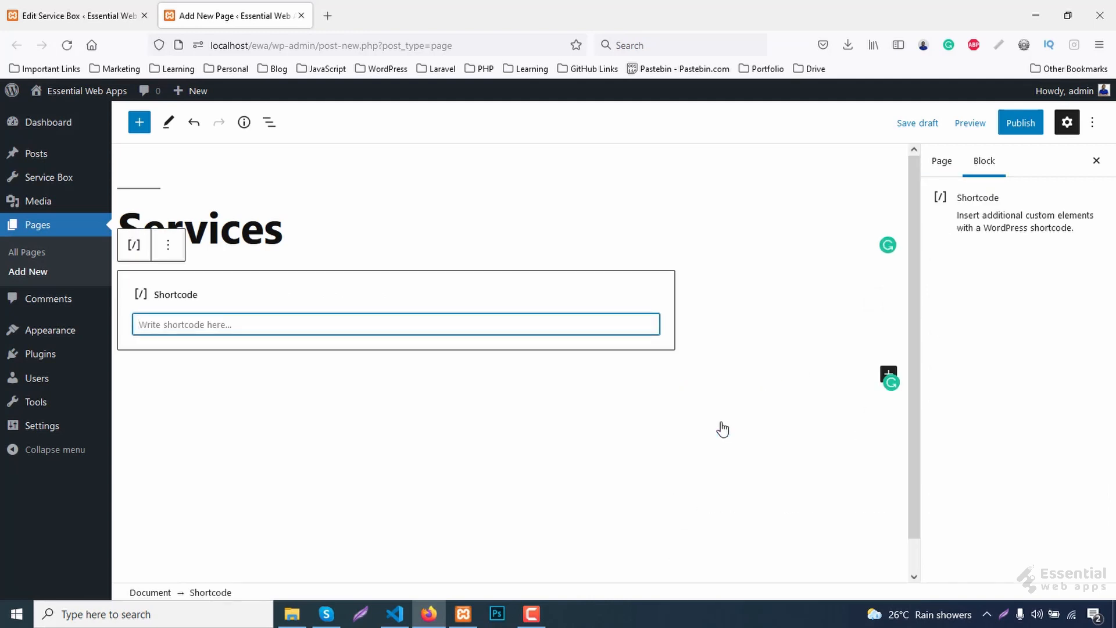
right_click(207, 324)
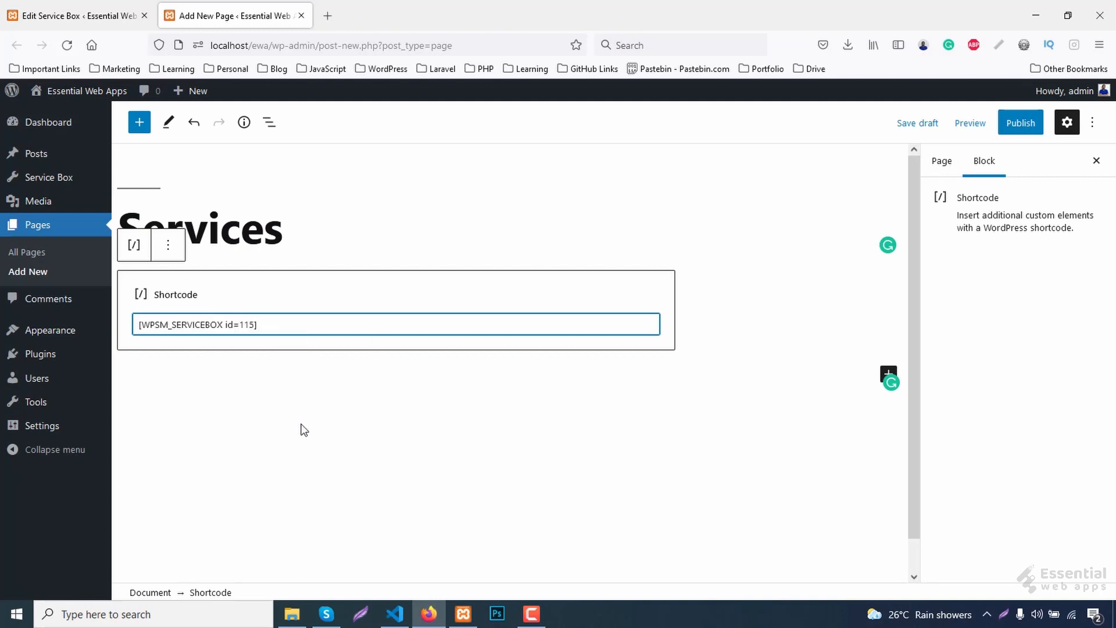
- Publish the Services page and open the live page
click(1020, 123)
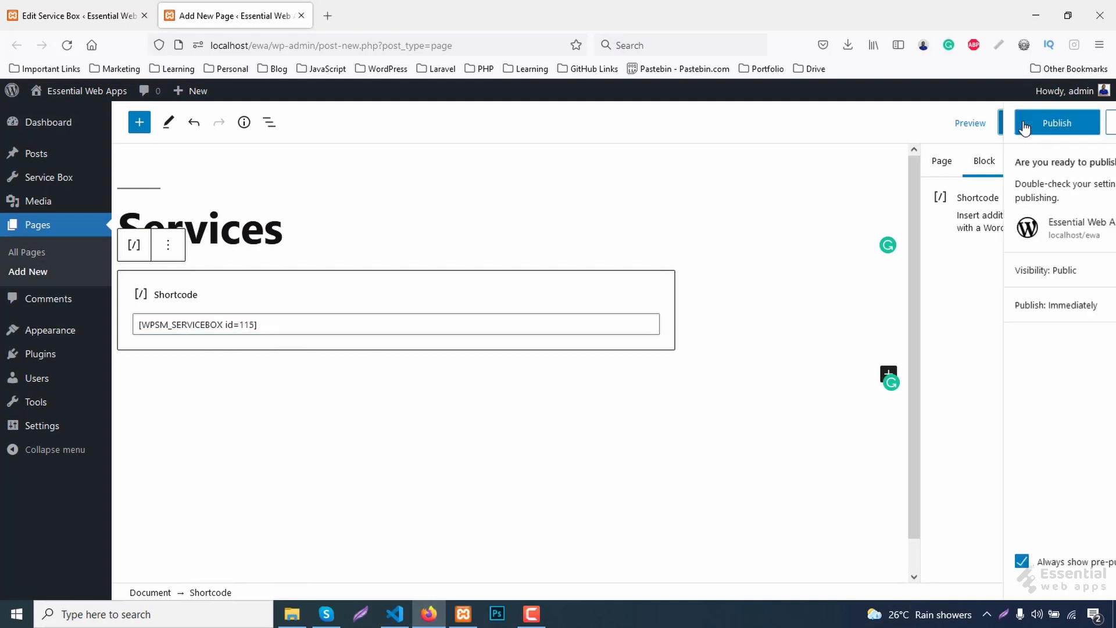
click(1056, 122)
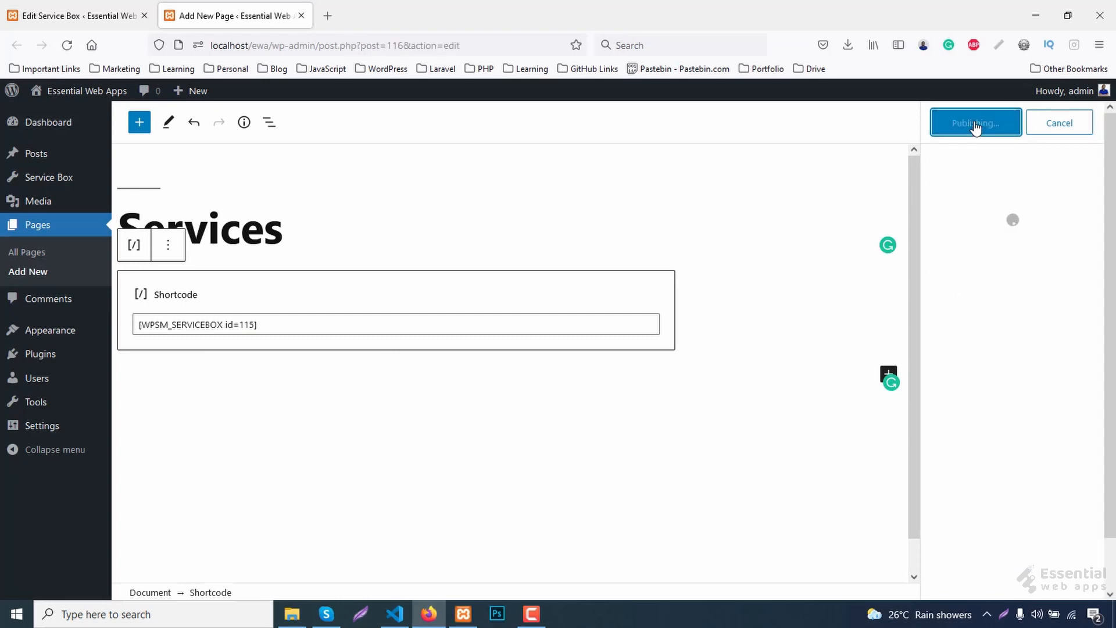
click(976, 122)
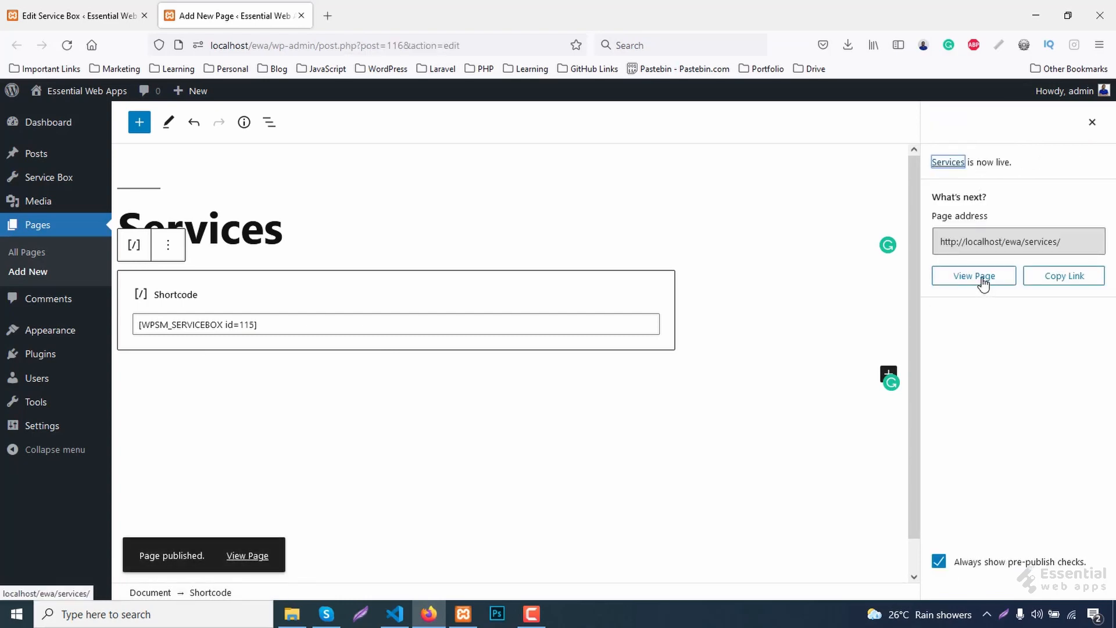
click(973, 275)
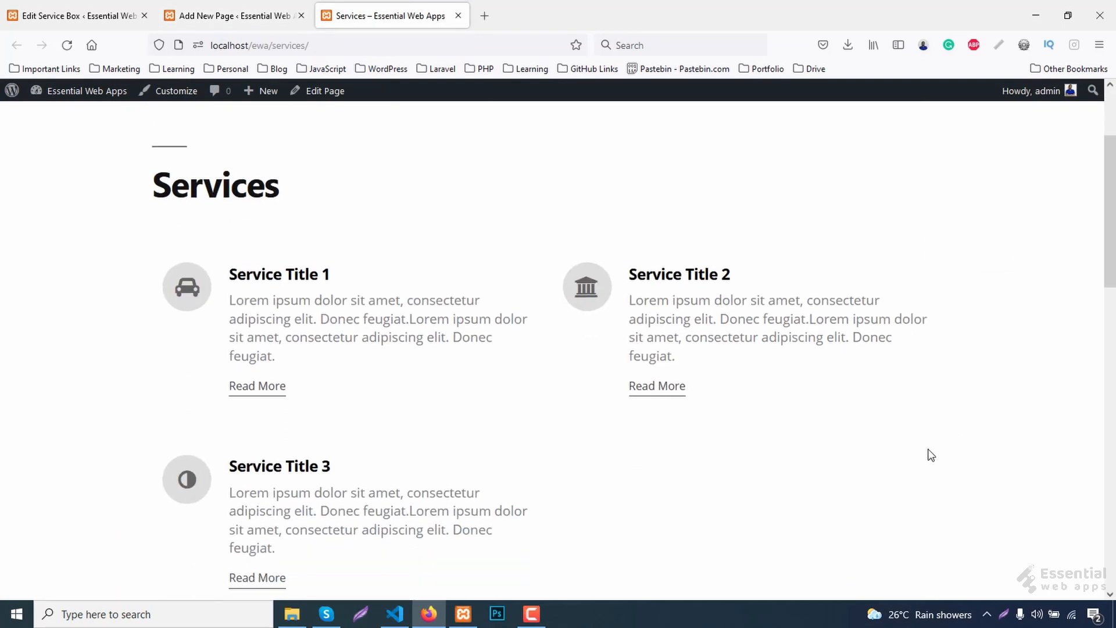
- Update the service box, reload the Services page showing four cards, then return to editing
scroll(down, 3)
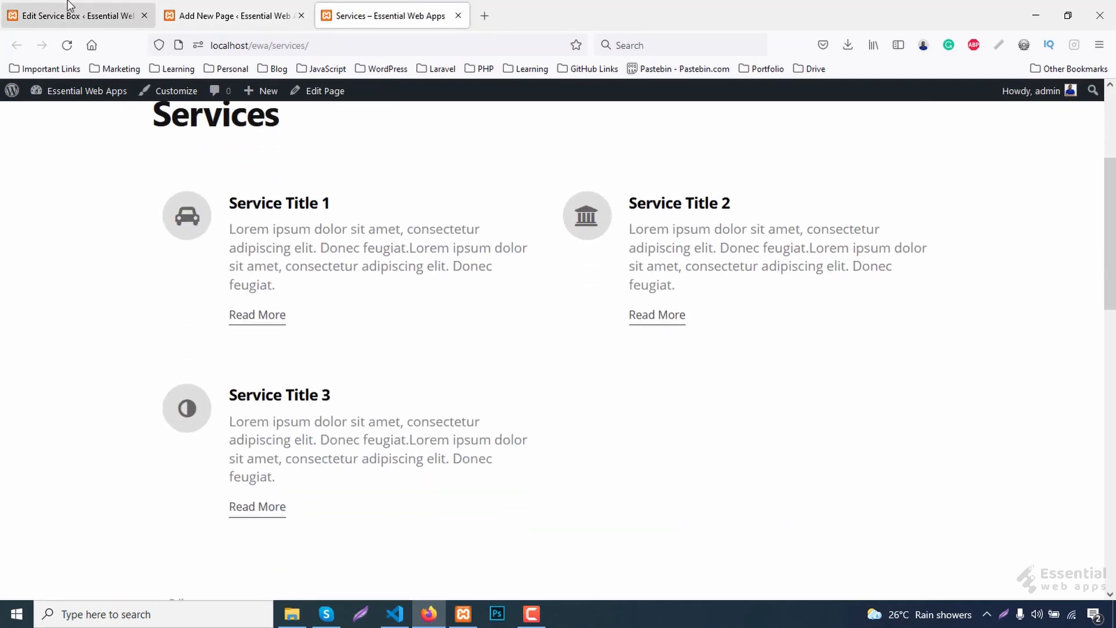
click(71, 16)
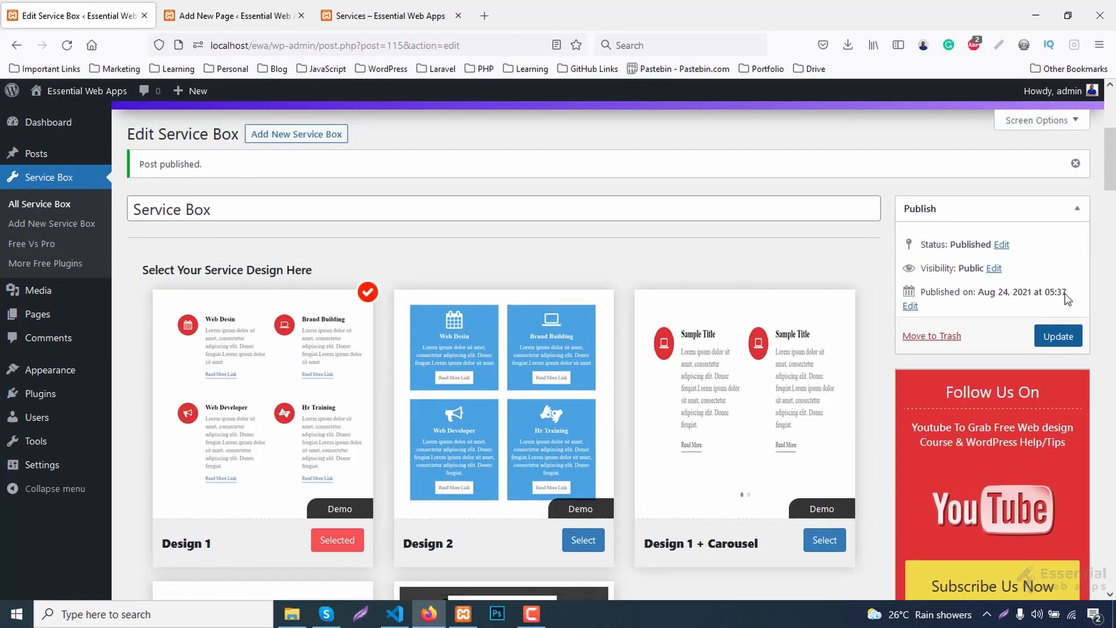
click(1056, 336)
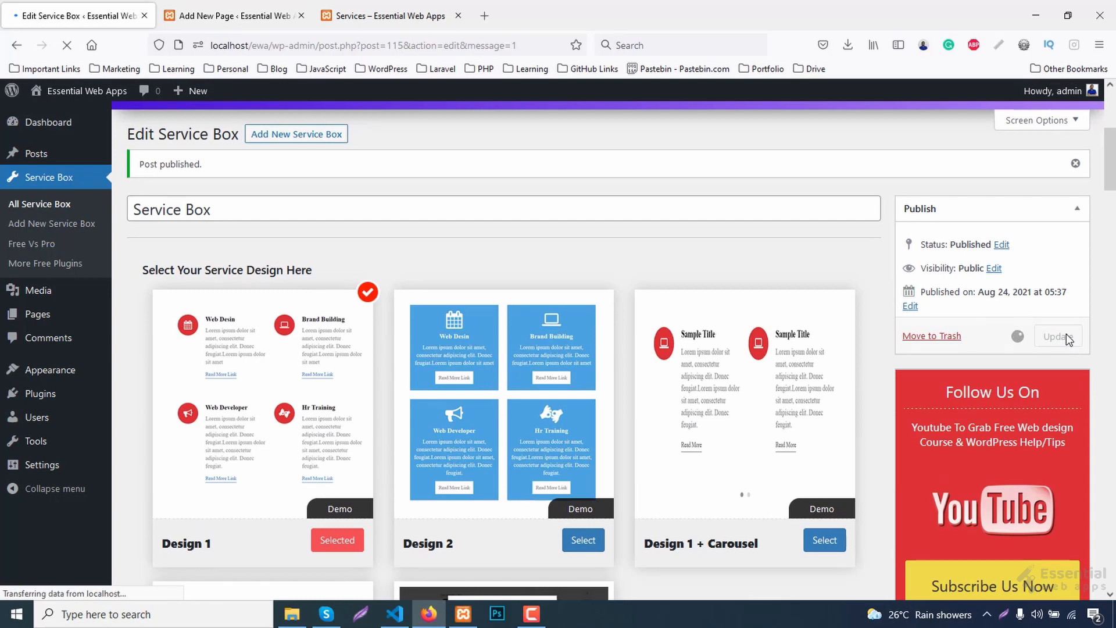
click(1056, 336)
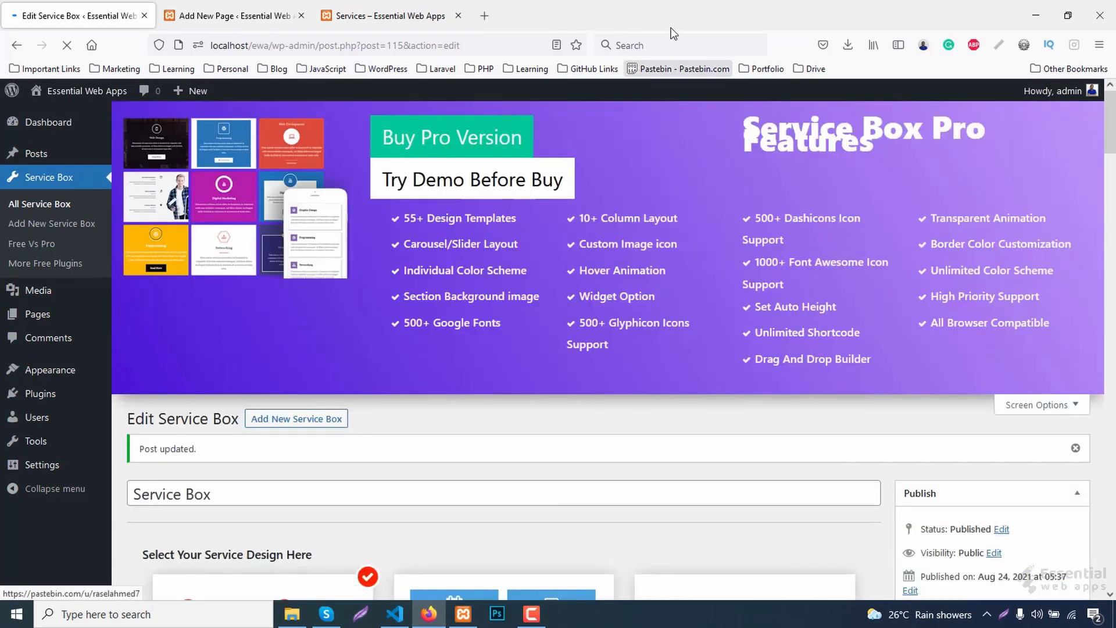
click(384, 15)
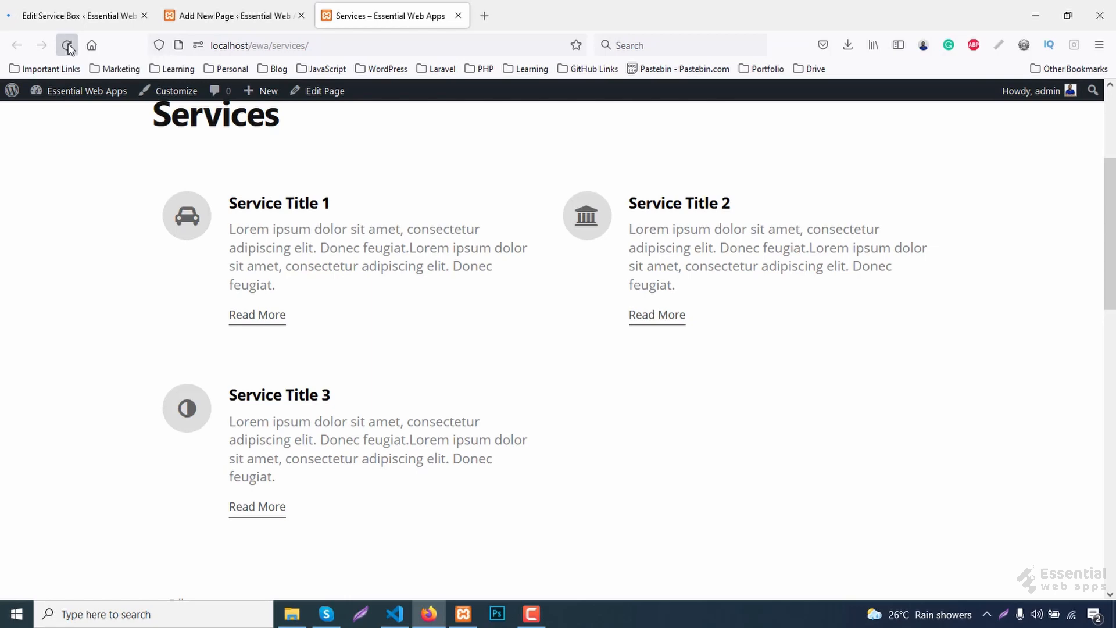
click(66, 45)
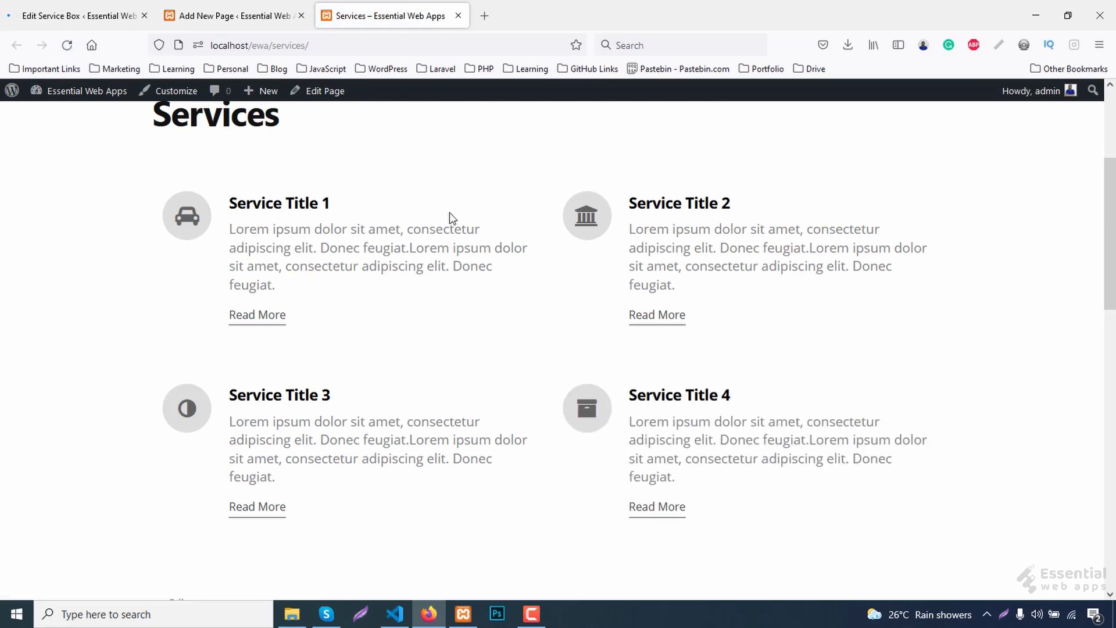
click(80, 15)
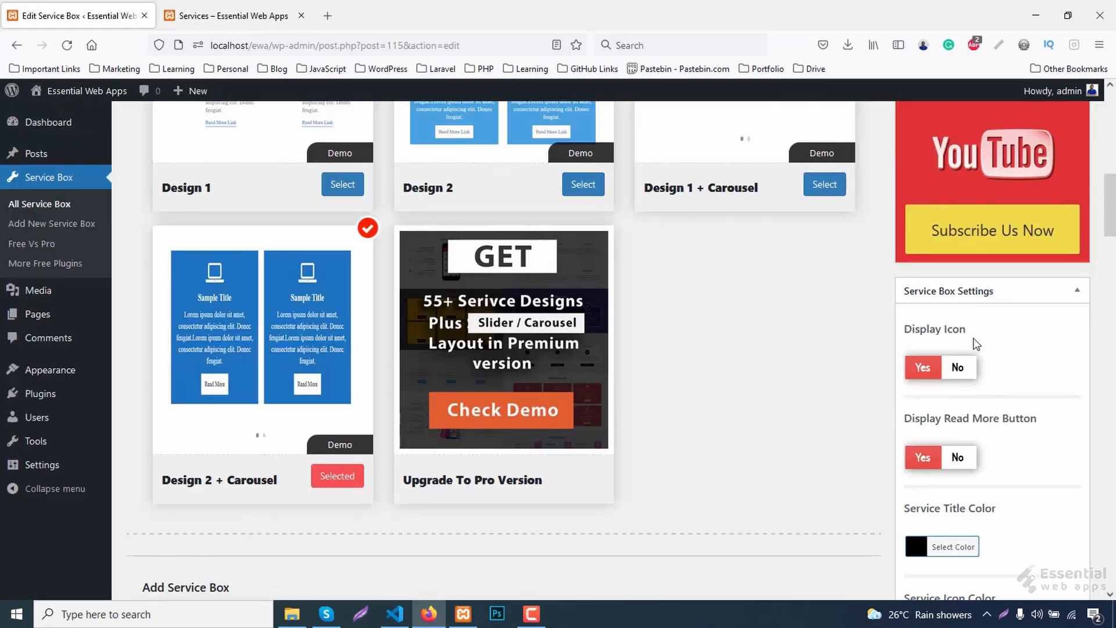
- Toggle off icons and read more, set the carousel dot colour, and slide the live carousel
click(956, 368)
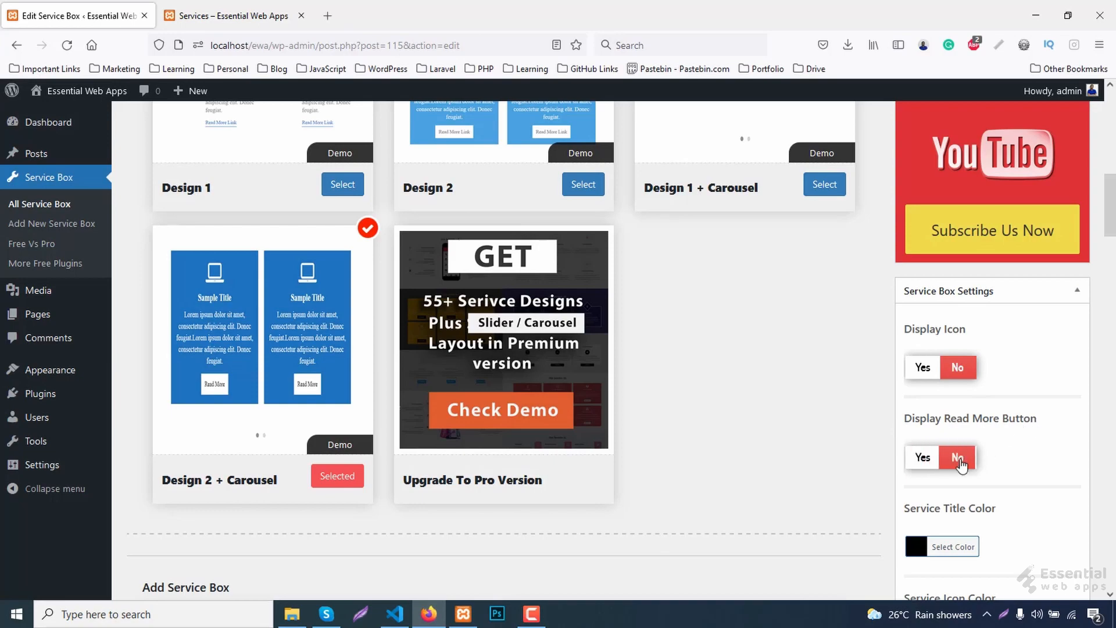
click(957, 457)
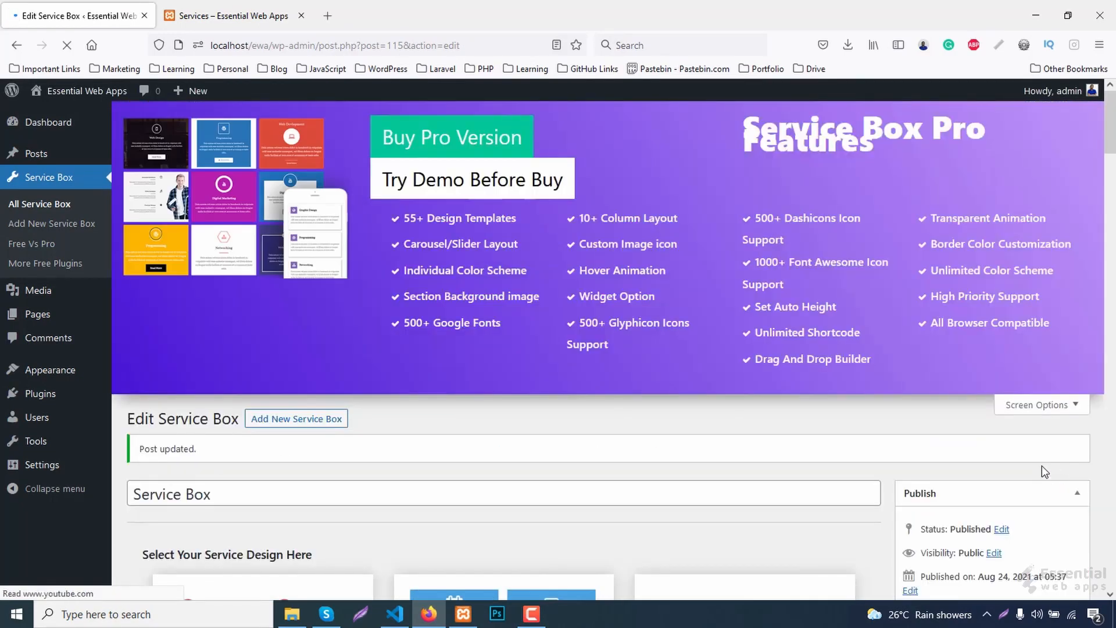
click(231, 15)
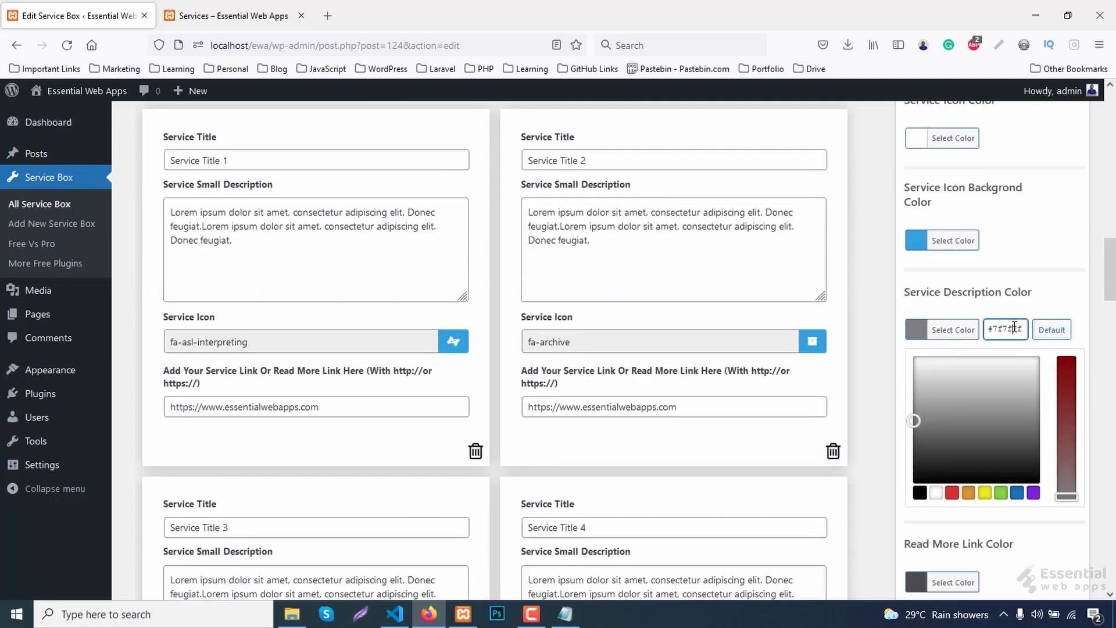
scroll(down, 3)
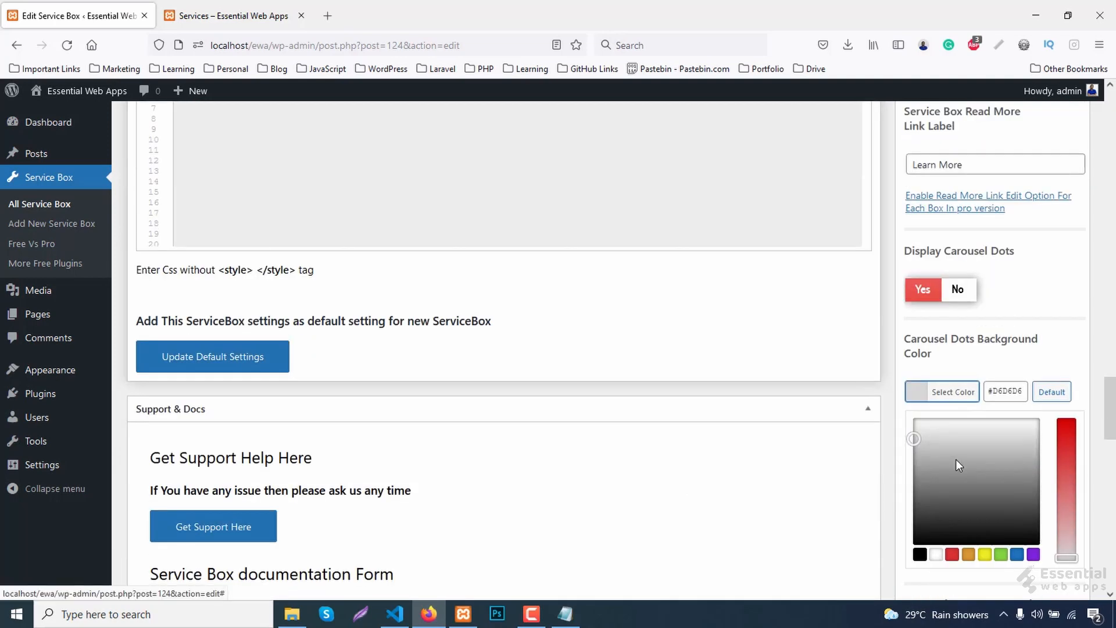
click(232, 15)
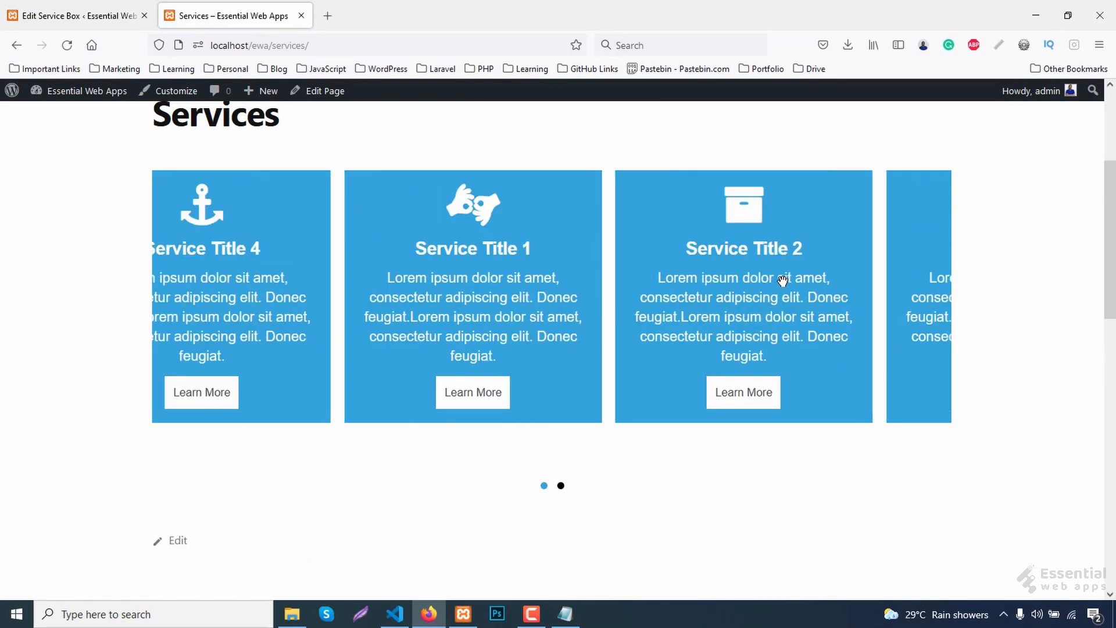
click(560, 485)
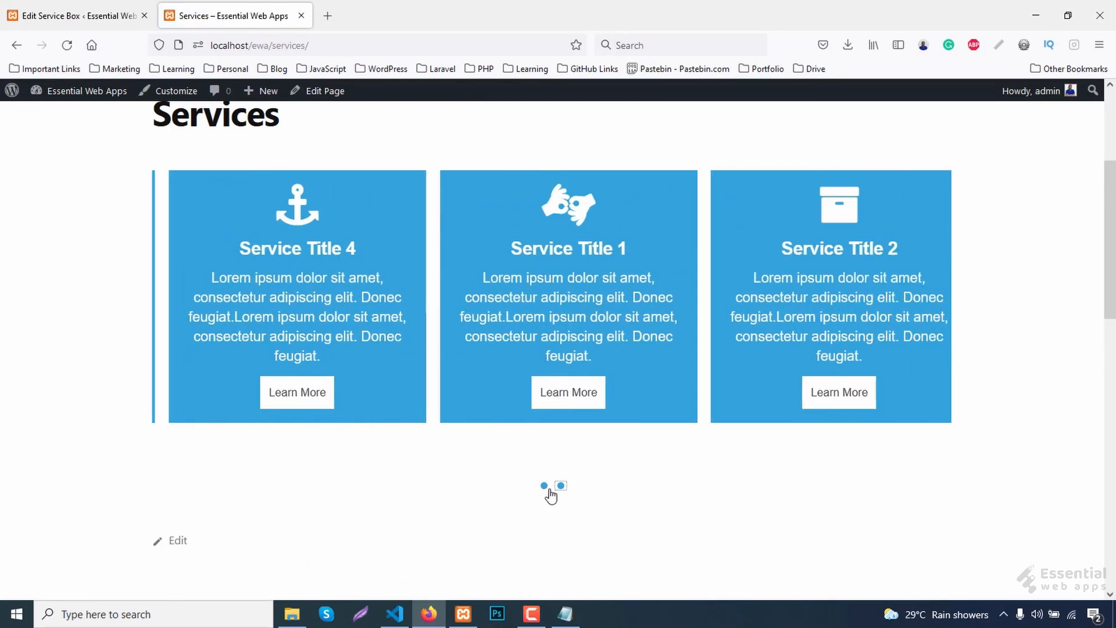